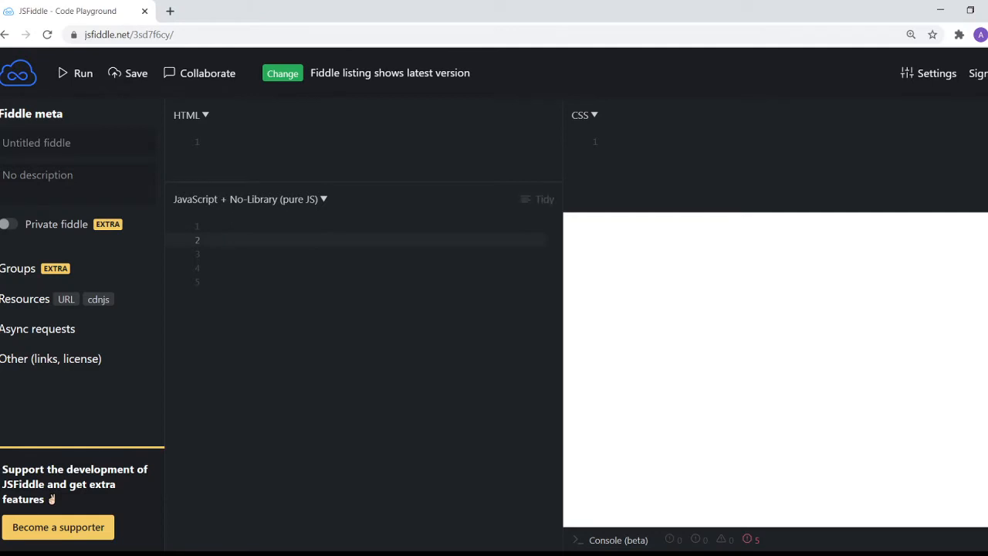
Write var fruits = ["apple", "orange", "grapes", "strawberry", "dragonfruit"] and start a for line
text(v)
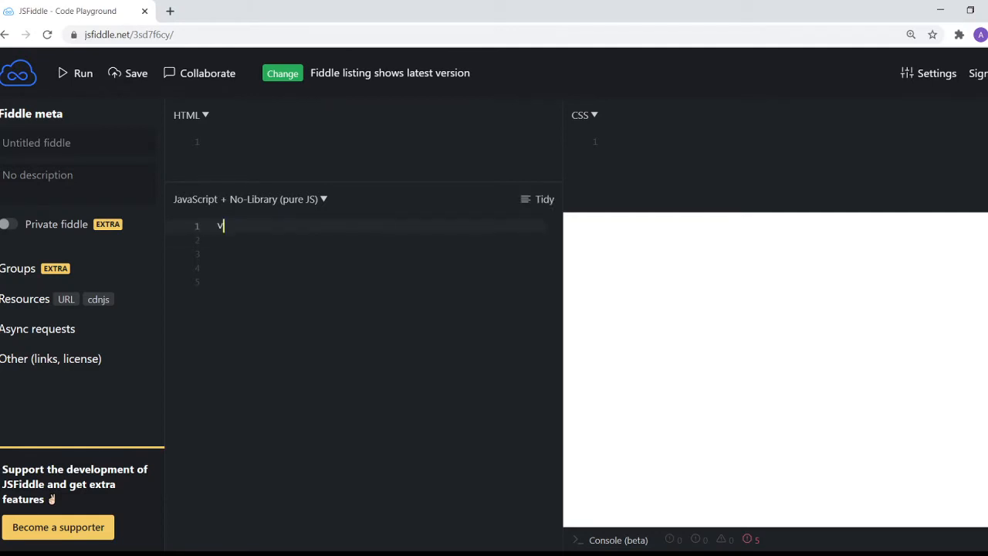
text(ar fruits = [")
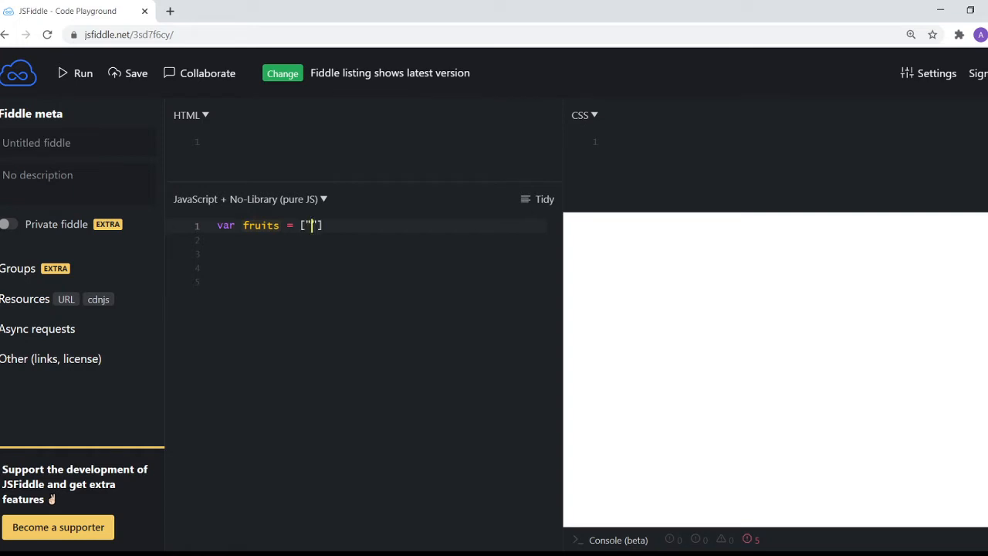
text(apple", ")
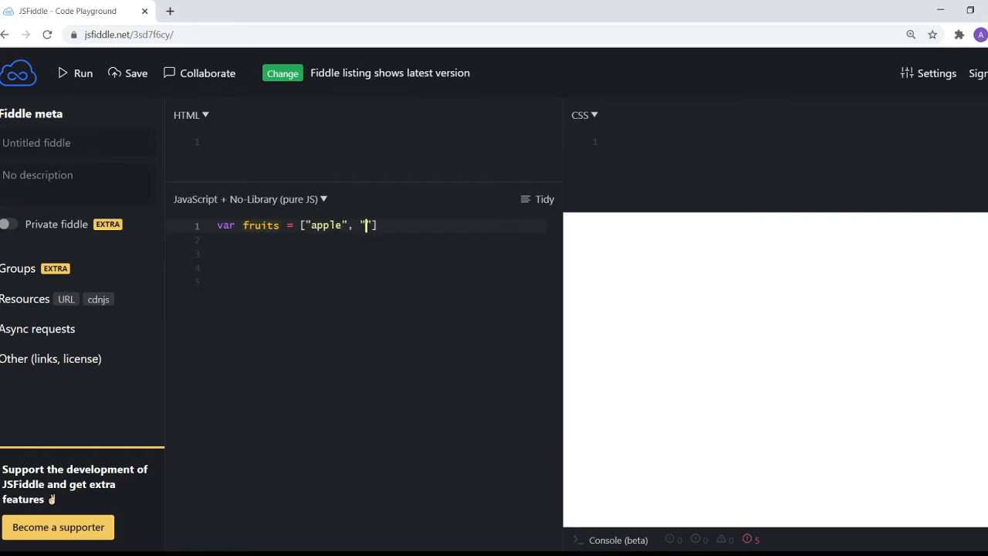
text(orange)
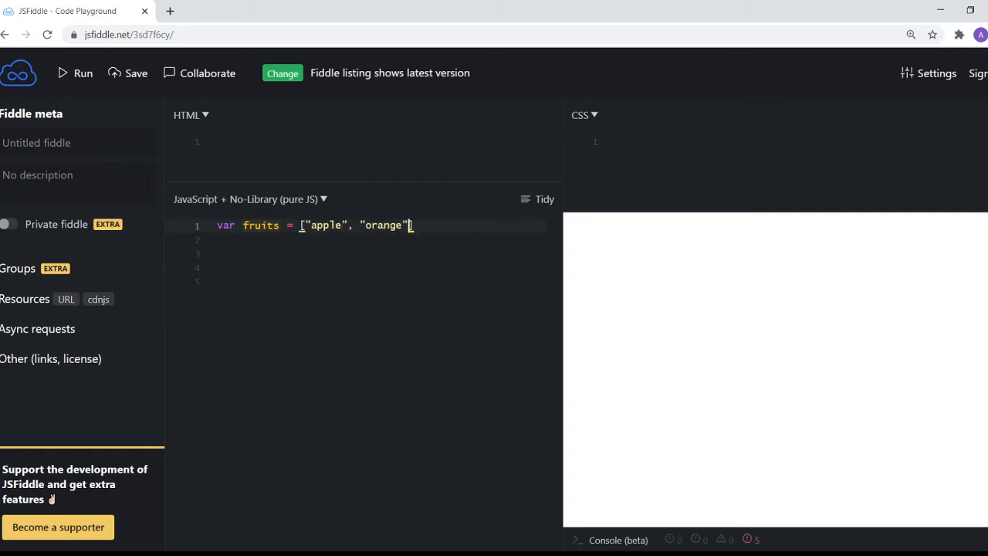
text(,"grapes")
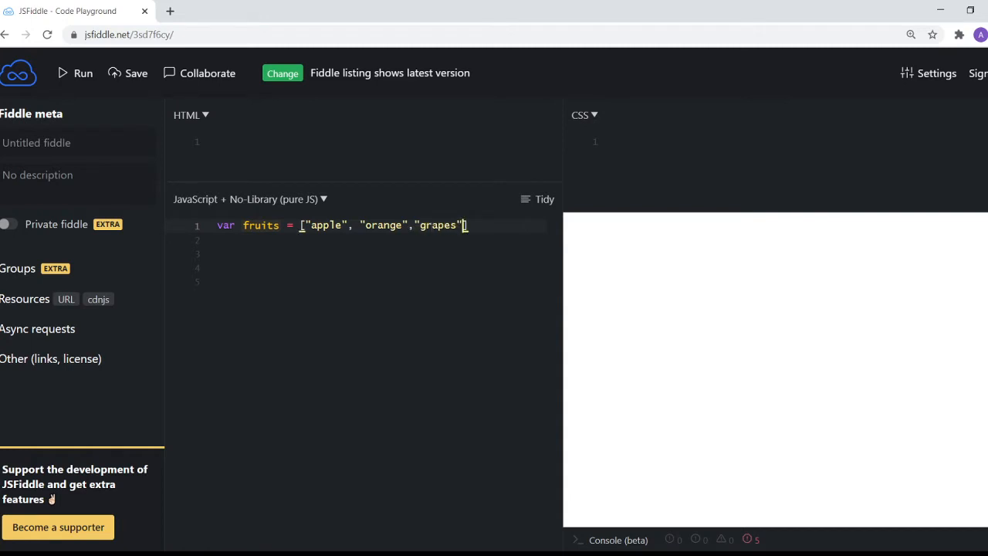
text(,"strawber")
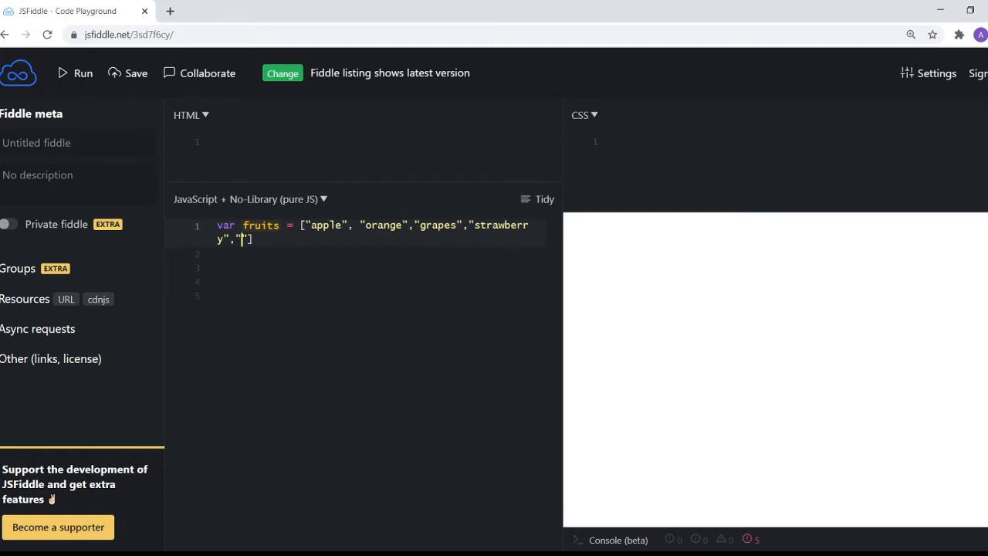
text(dragonfruit)
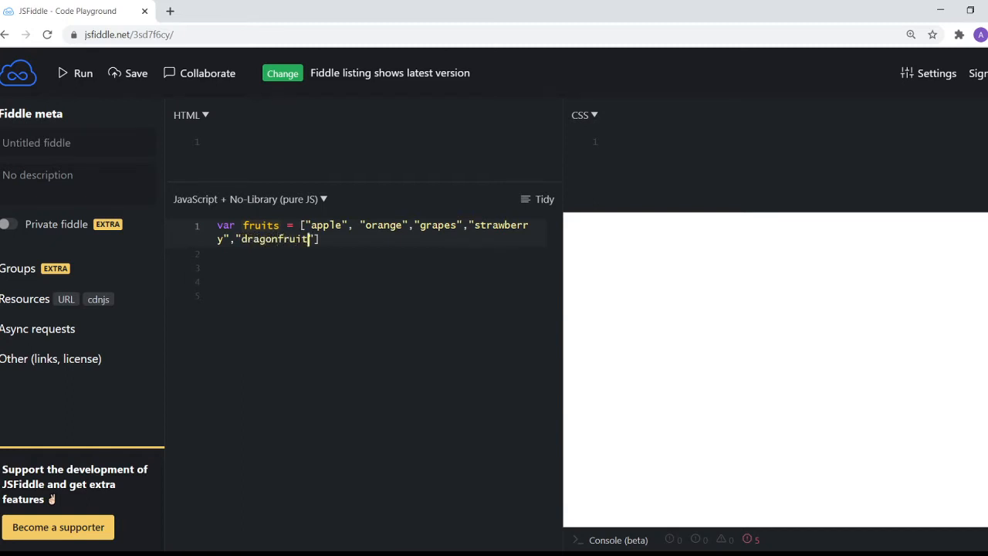
text(for)
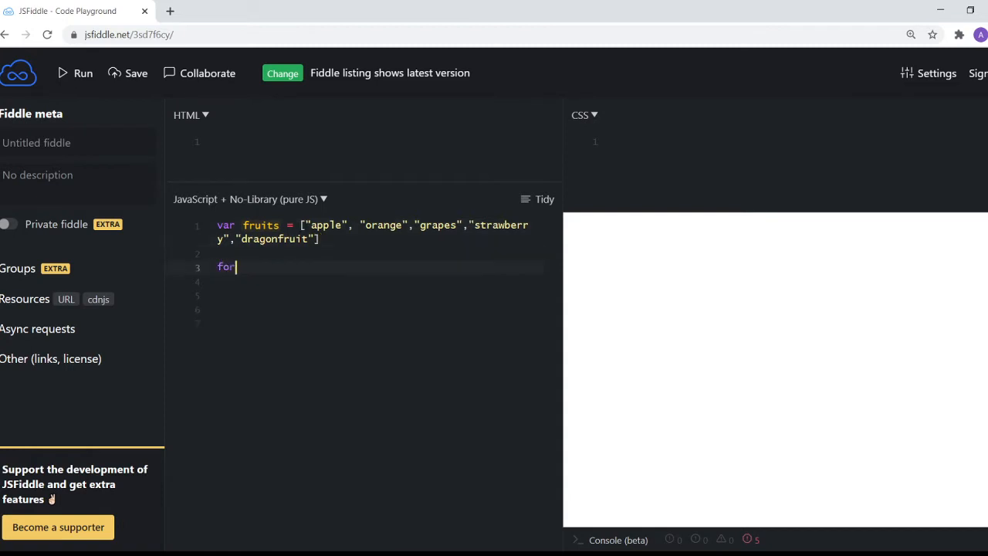
Complete for(x of fruits){ } with an empty body and close the array after dragonfruit
text(())
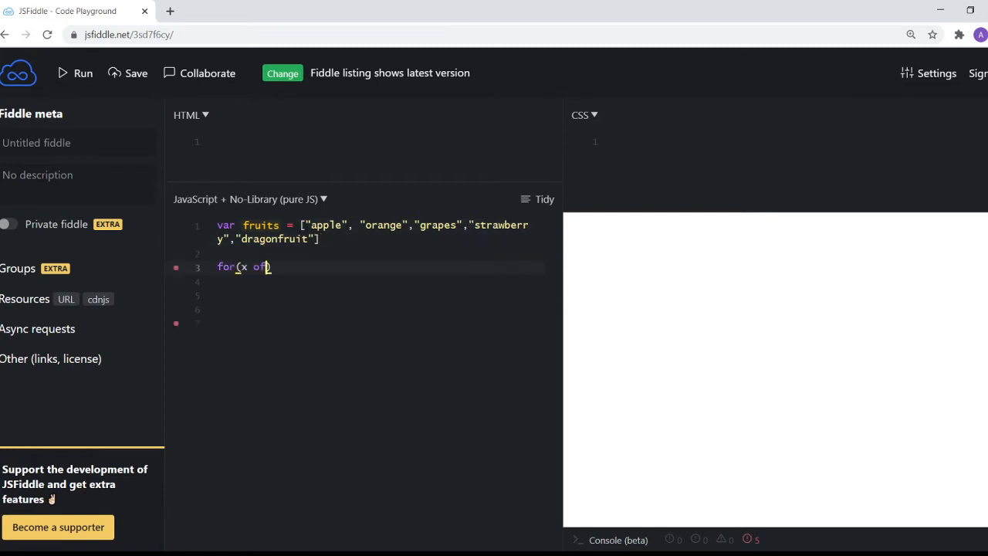
text(fruits){)
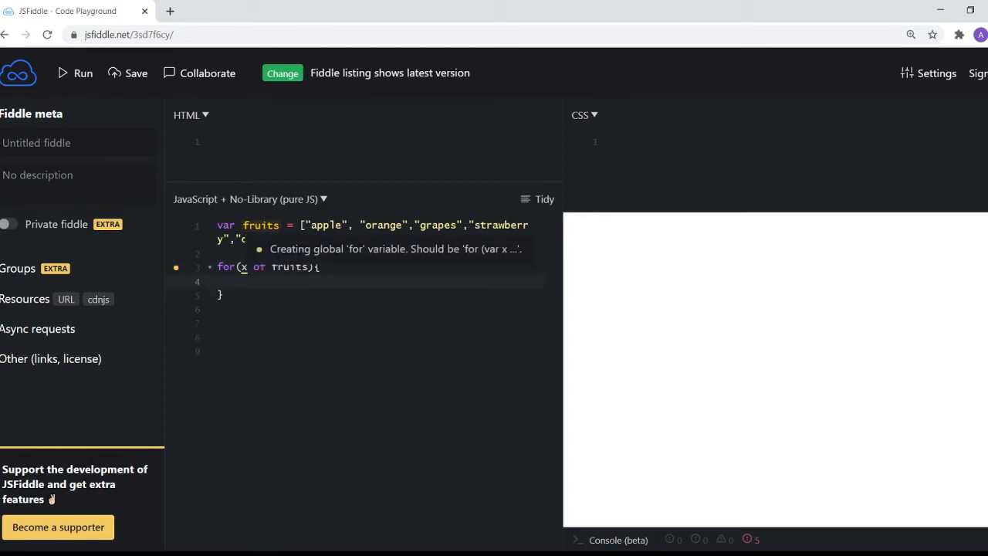
text(dragonfruit"])
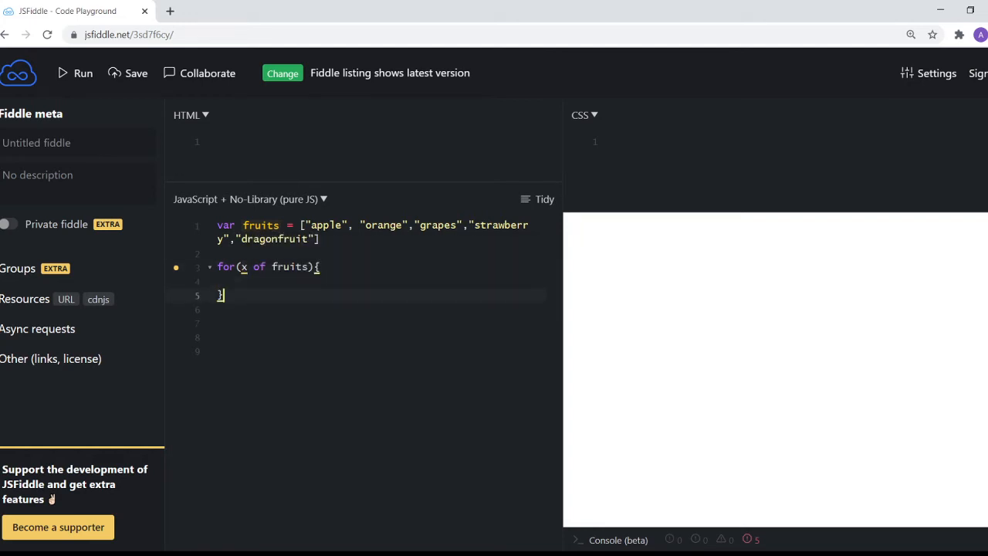
Write for(i=0;i<fruits.length;i++) with a body starting fruits[i, later removed
text(for(i))
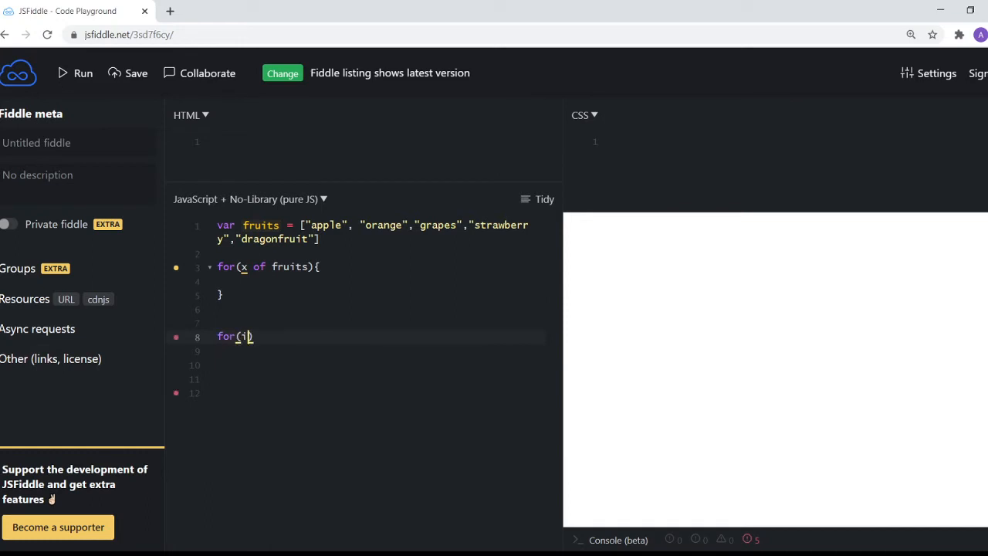
text(=0;)
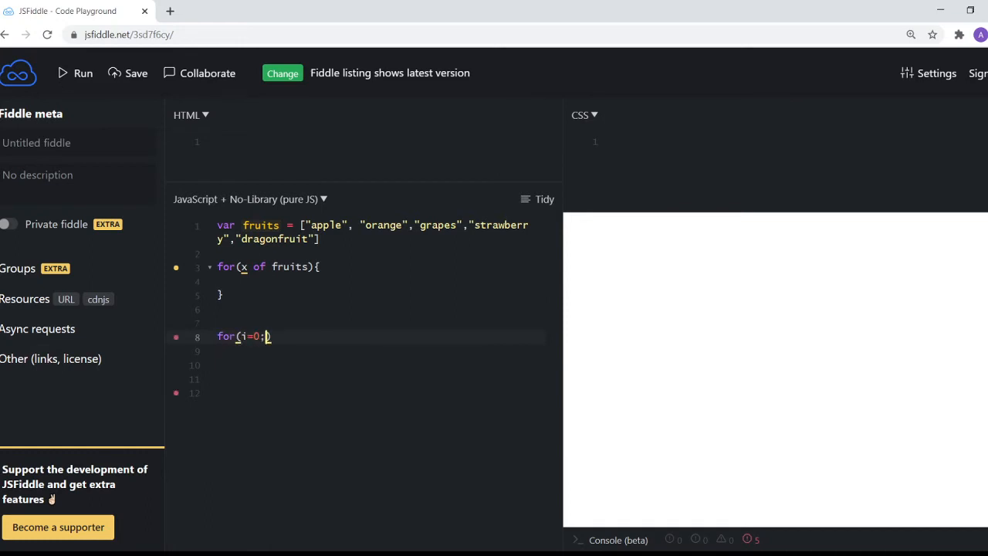
text(i<)
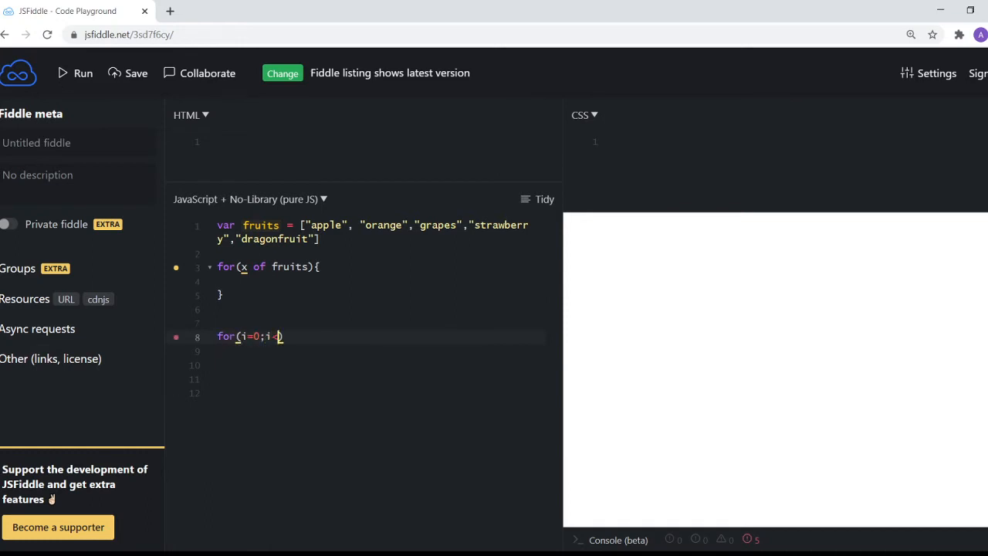
text(fruits))
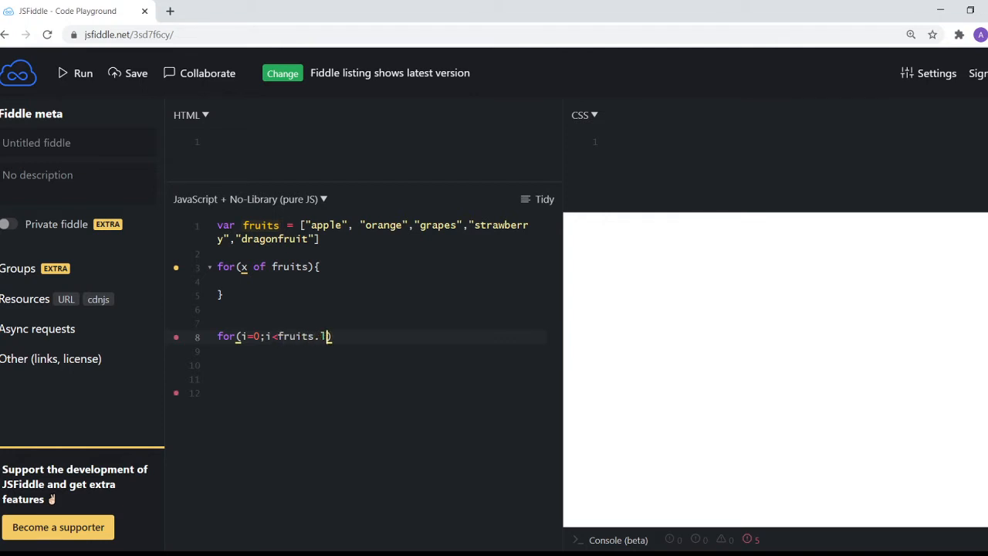
text(ength;i)
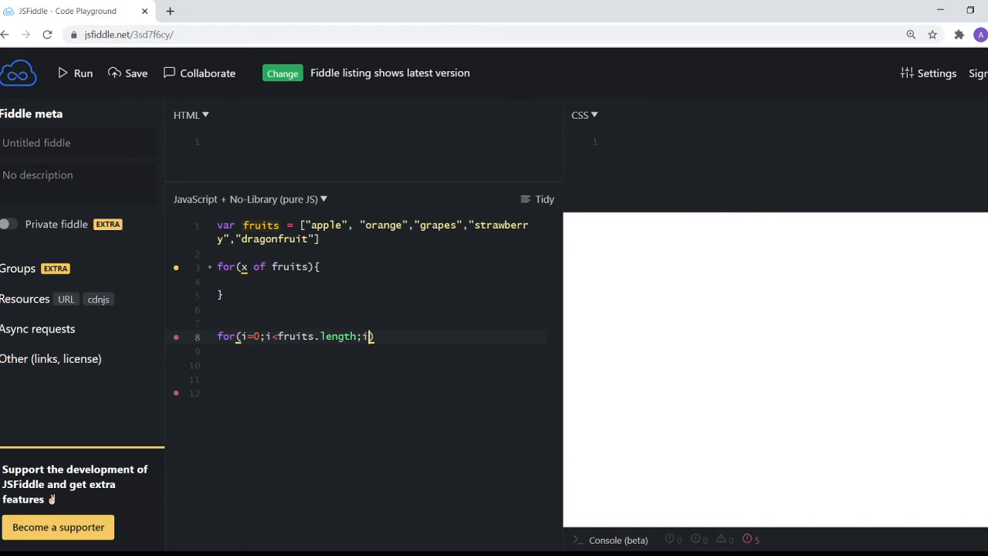
text(++))
click(380, 350)
text(i,)
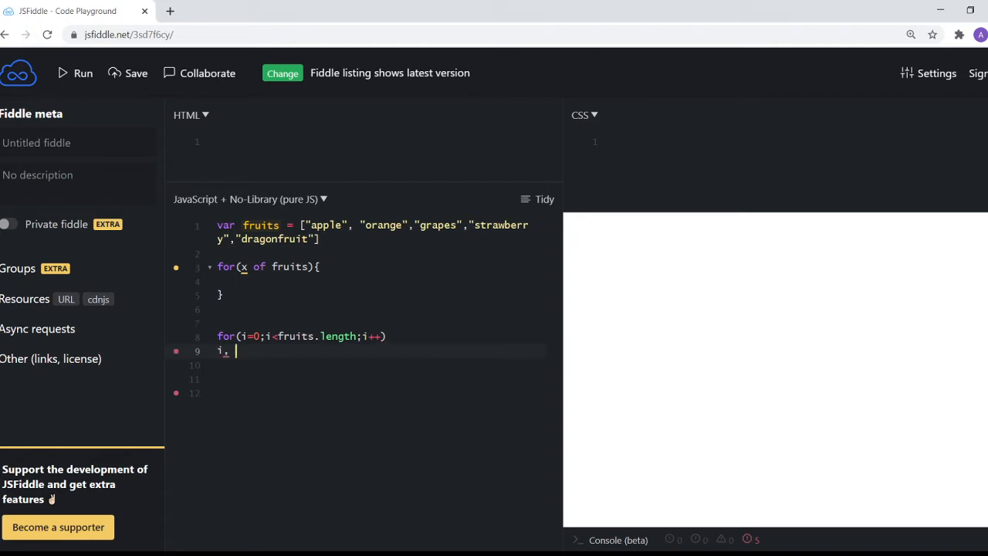
text(fruits[])
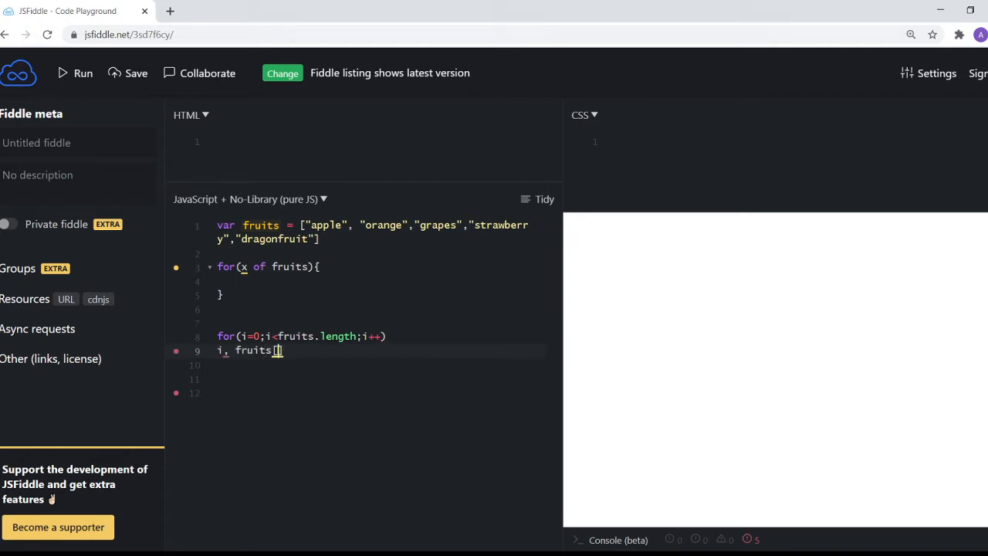
text(i)
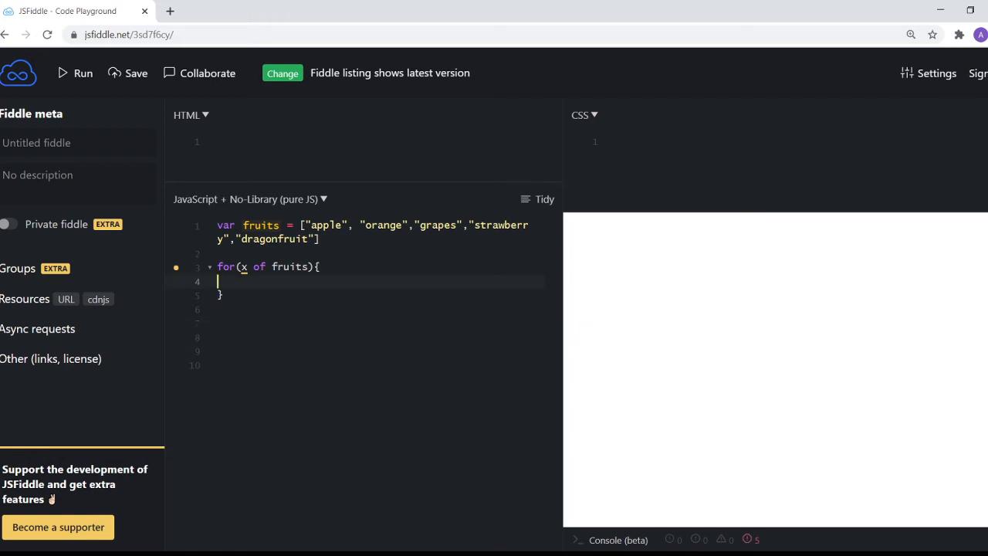
Fill the for...of body with document.write(x + "<br>")
text(document.w)
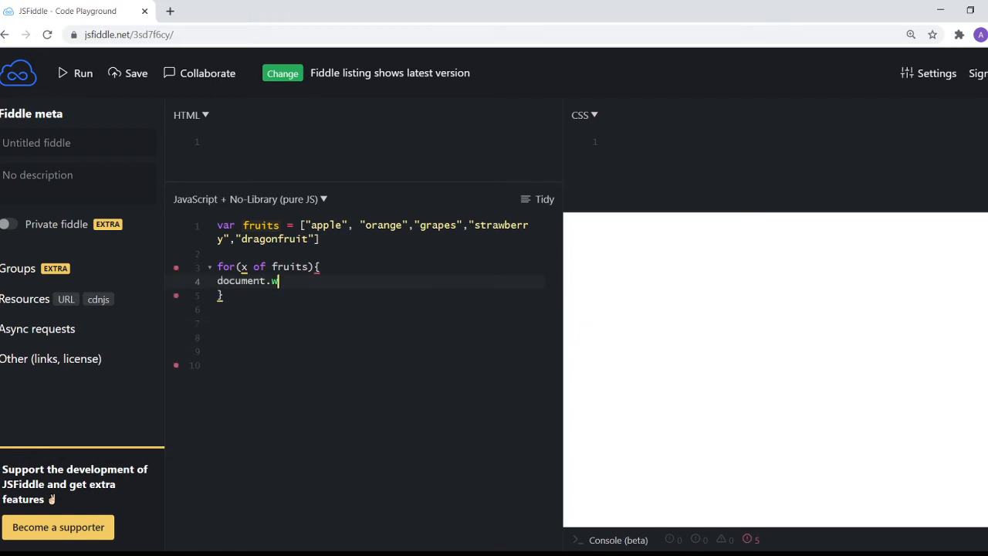
text(rite())
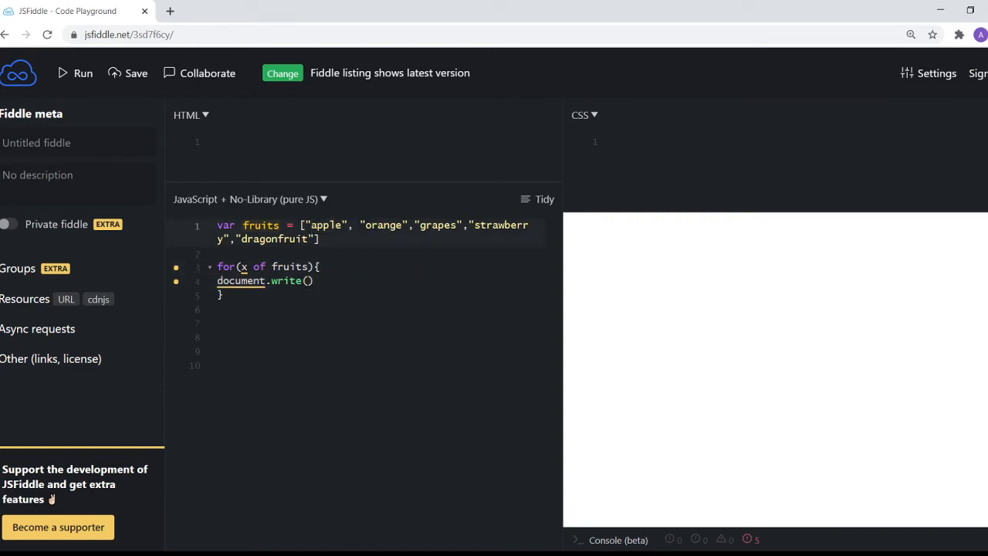
click(309, 281)
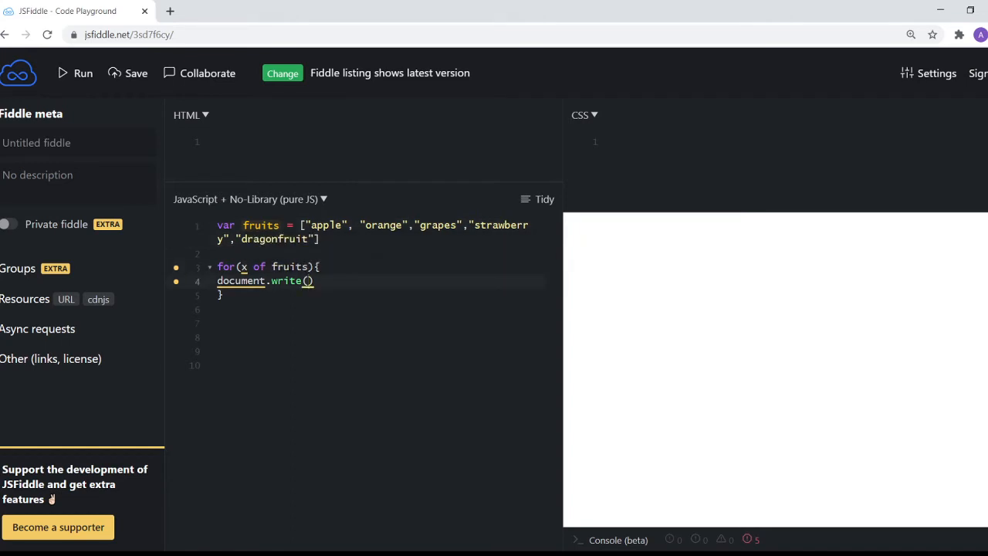
text(x)
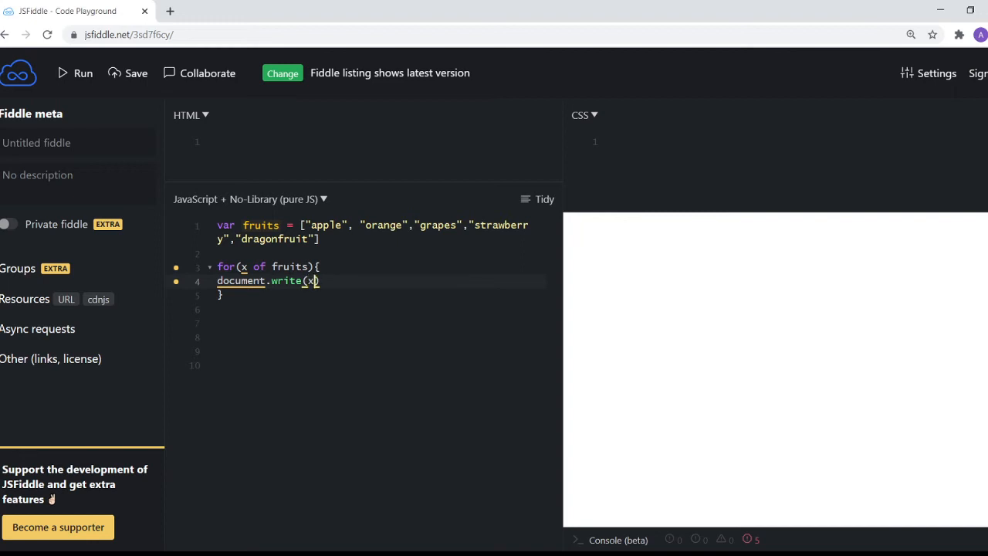
text(+ "")
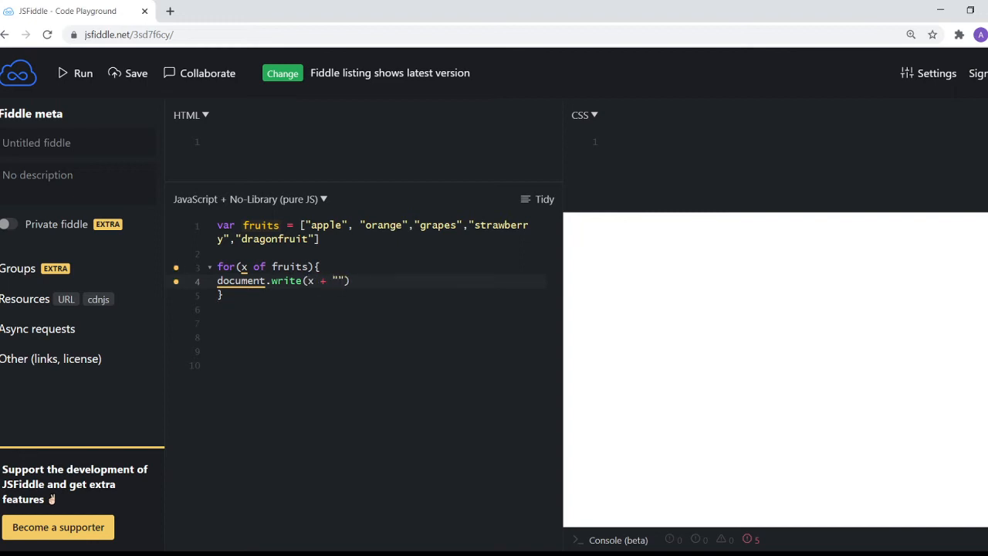
text(<br>)
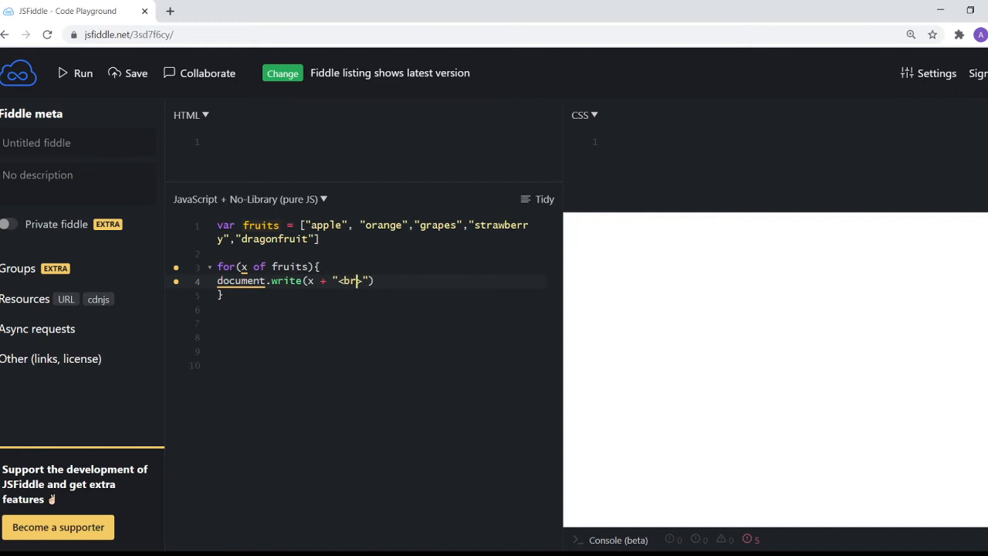
text(>)
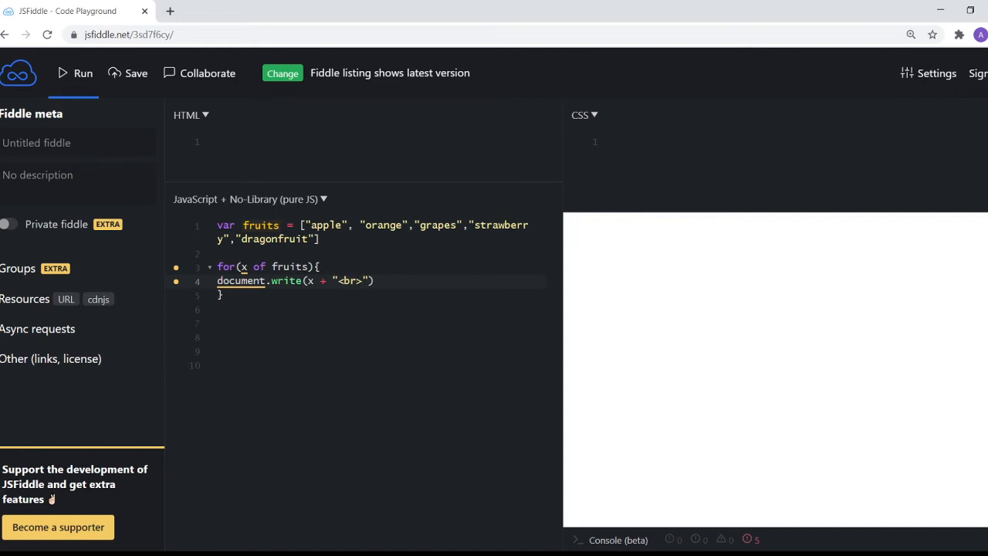
Run to list the five fruits one per line, then select the fruit values for replacement
click(74, 74)
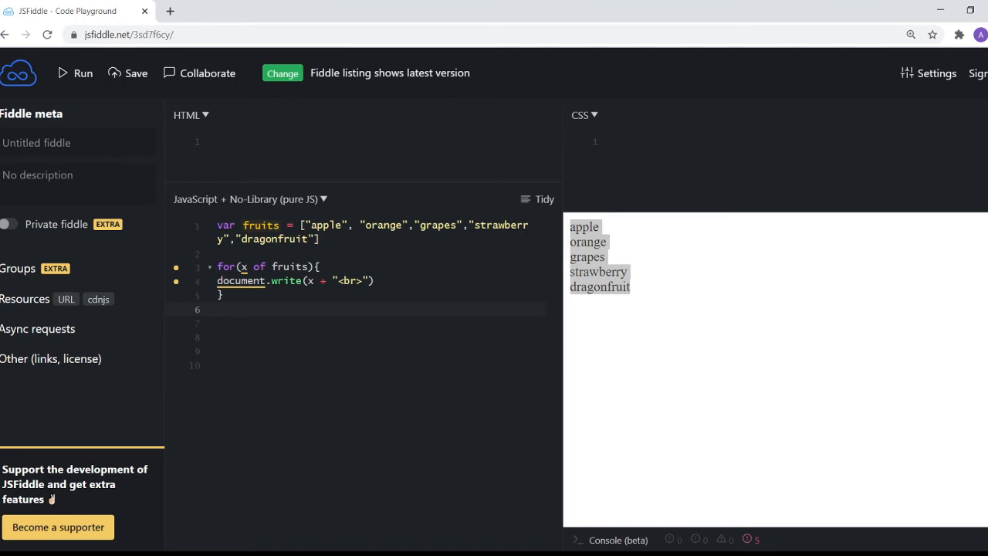
drag(569, 225, 630, 276)
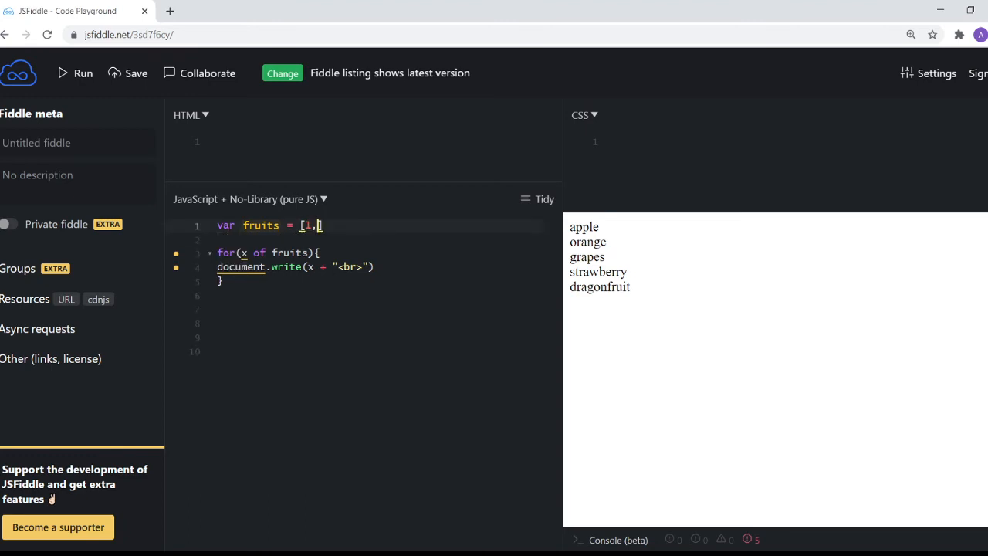
Fill the array with 1,32,45,76,93,41,62 and rename fruits to numbers
text(32,45,)
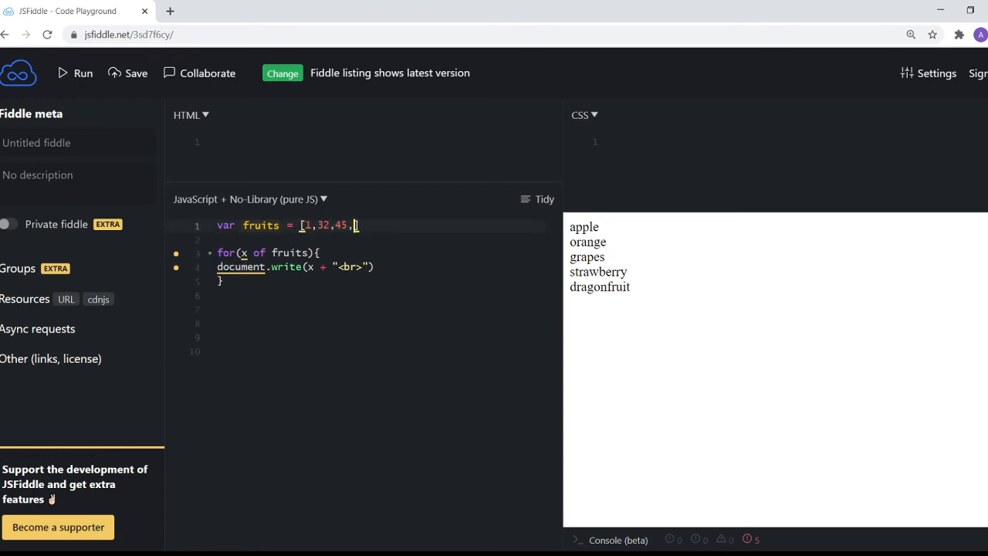
text(76,)
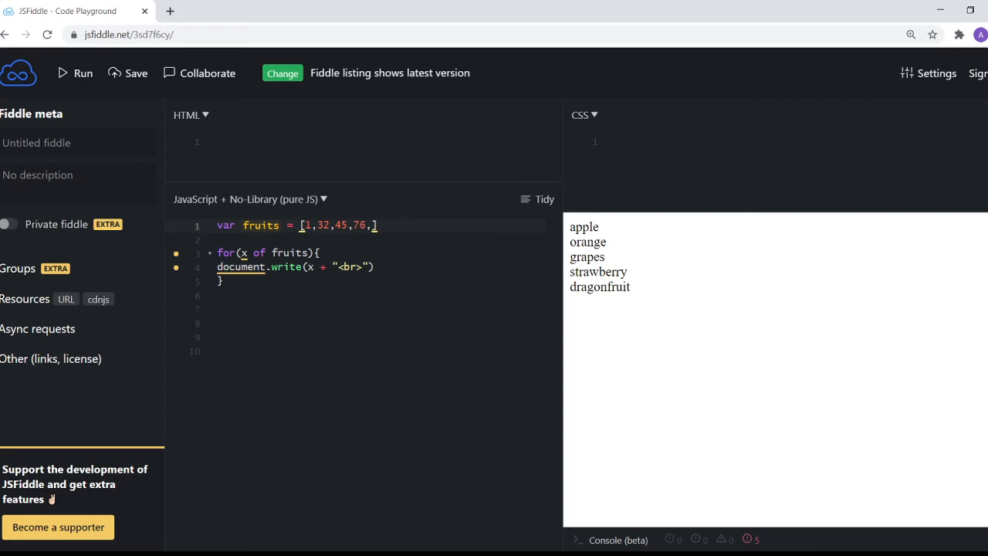
text(93,41)
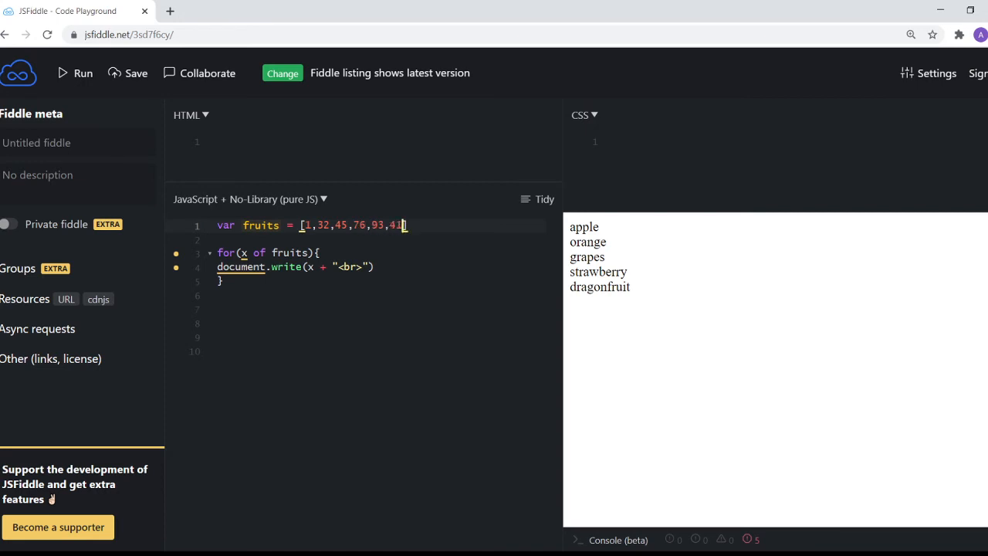
text(,62)
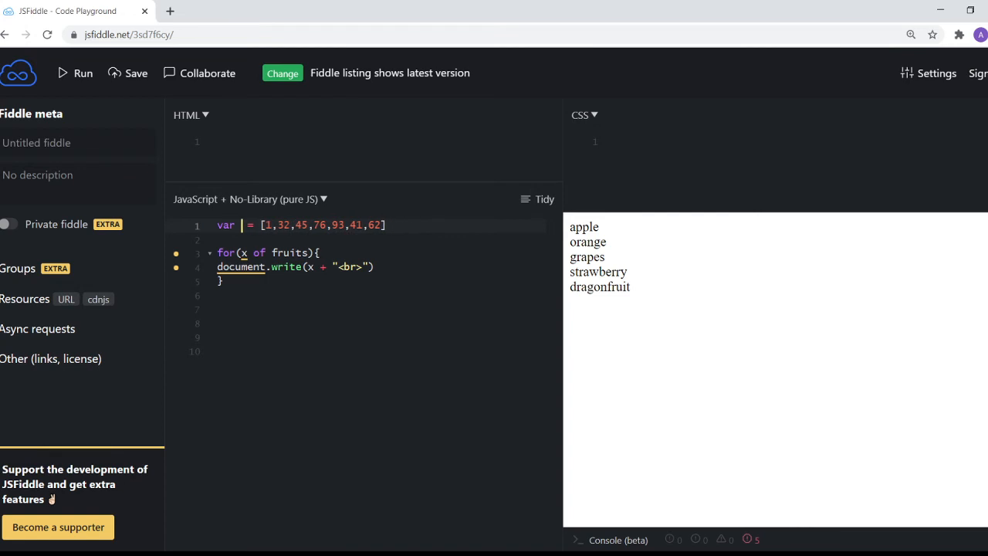
text(numbers)
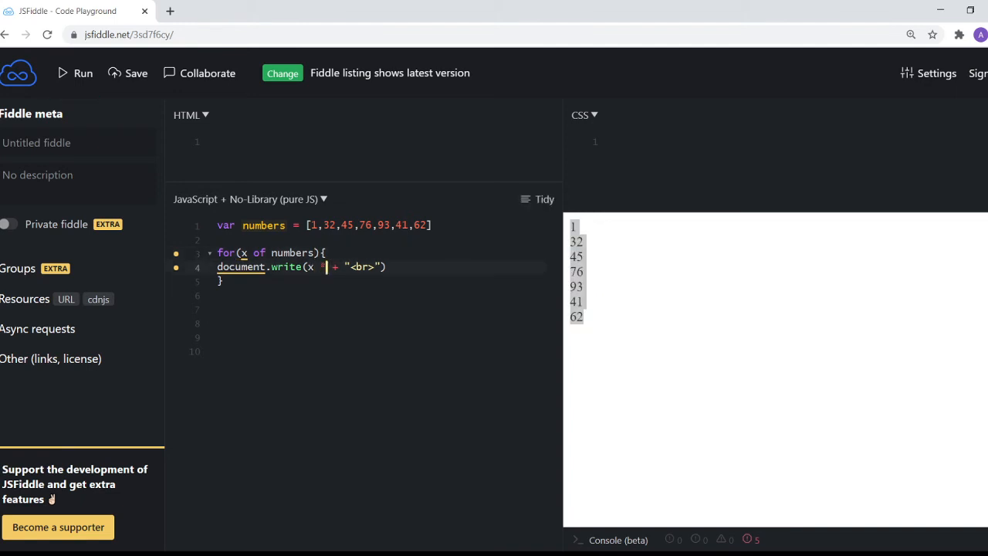
Change the write call to x *2 + "<br>" and run to print the doubled numbers
text(2)
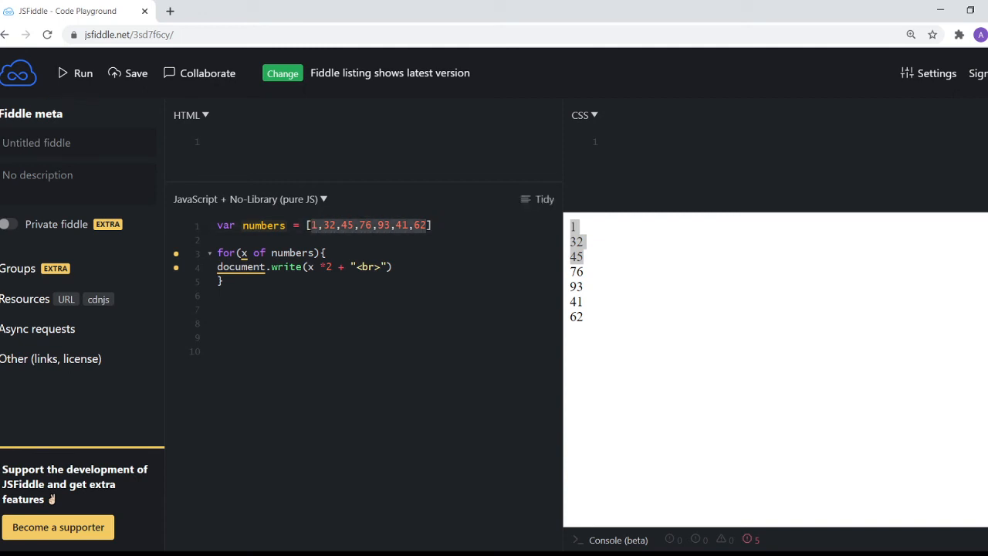
click(74, 73)
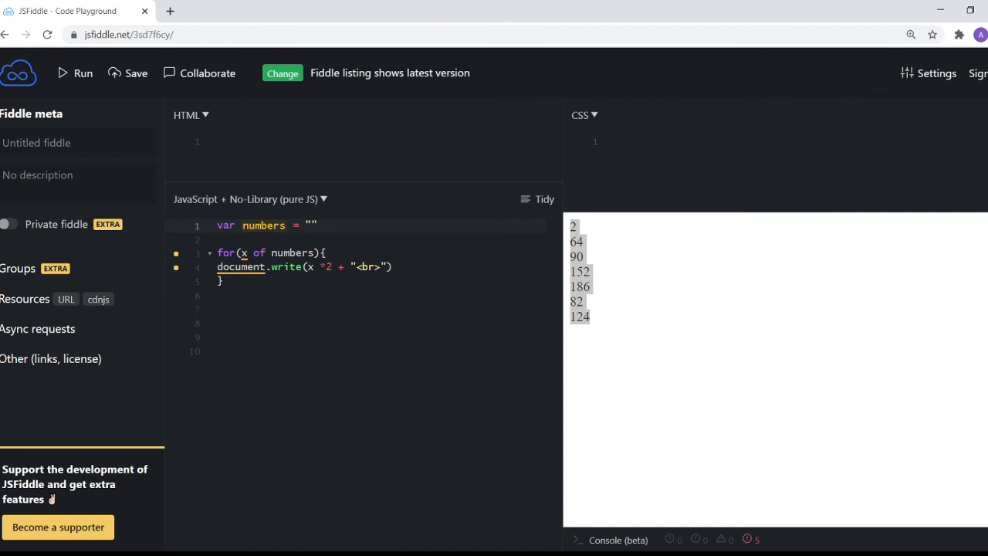
Set numbers = "definition", drop the *2, and run to print one letter per line
text(definition)
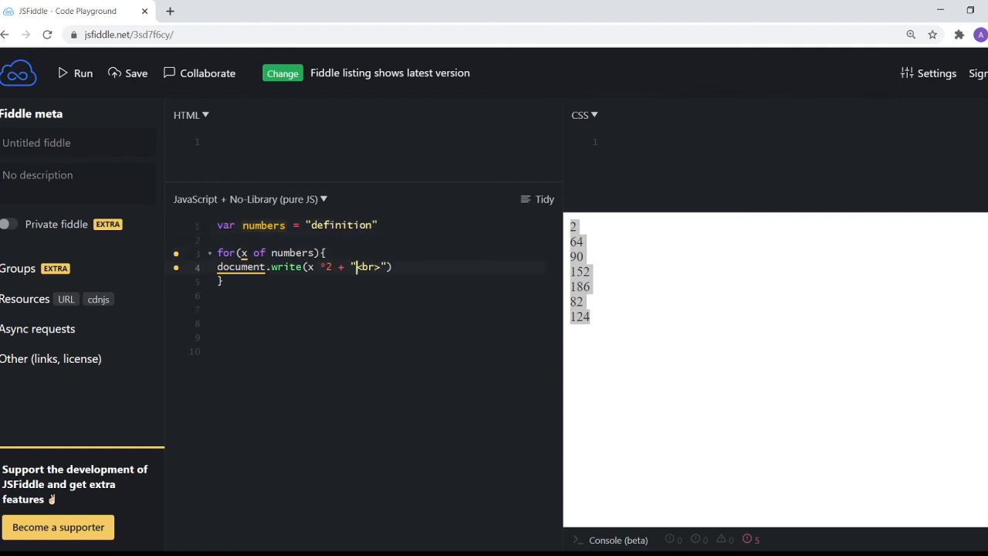
key(Backspace)
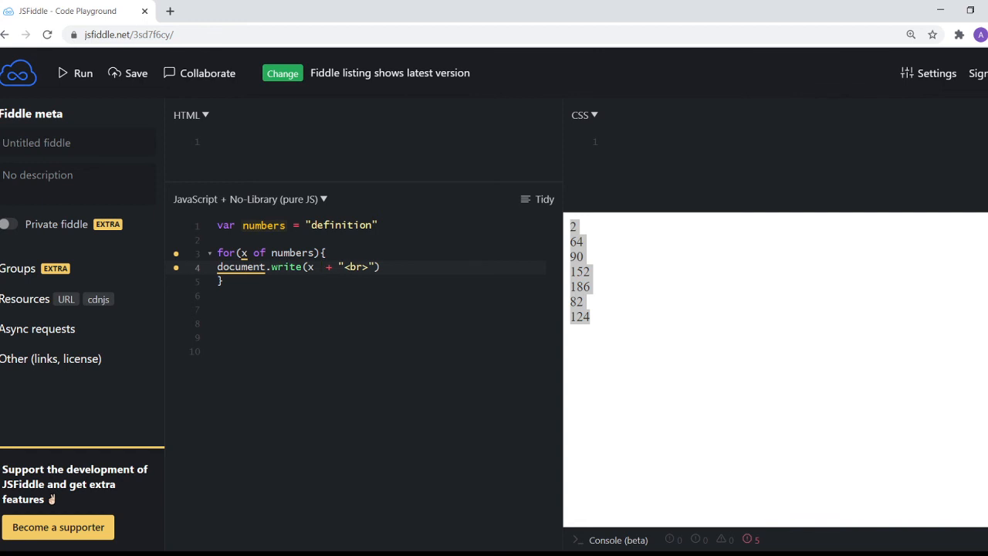
click(75, 72)
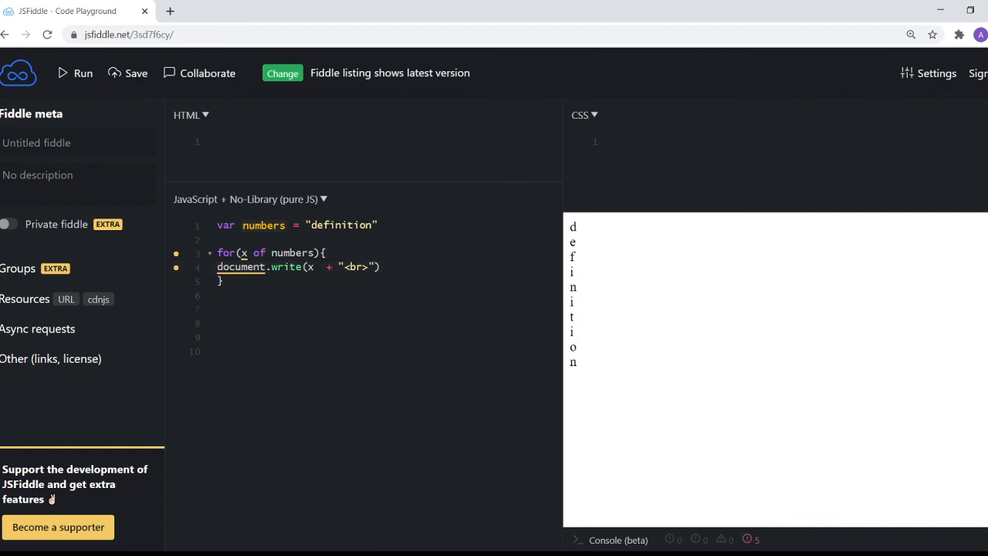